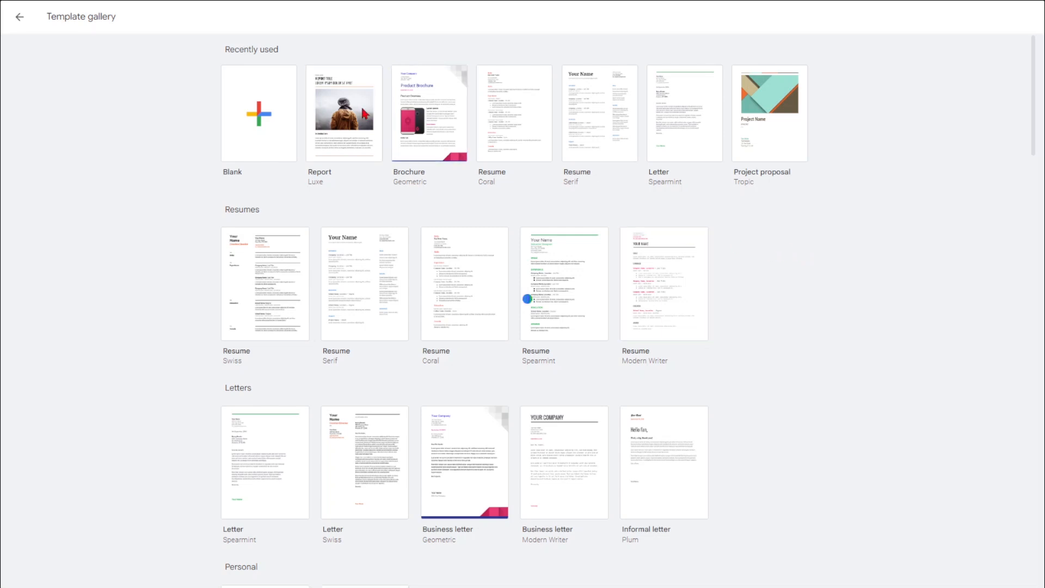
Step: Create a new document from the Report (Luxe) template in the gallery
click(343, 113)
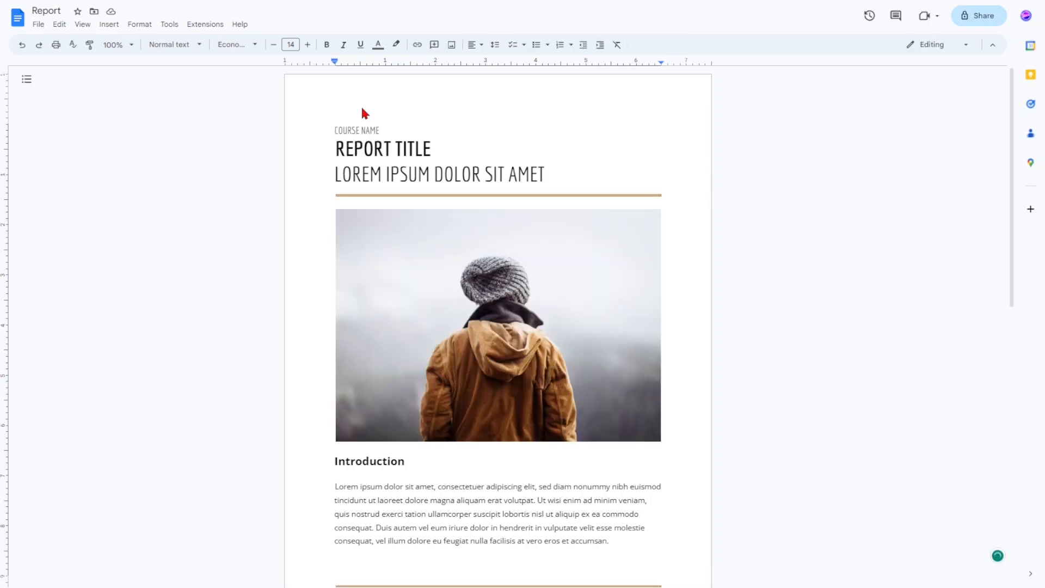
Step: Select the cover photo under the title and cut it out of the report
click(497, 324)
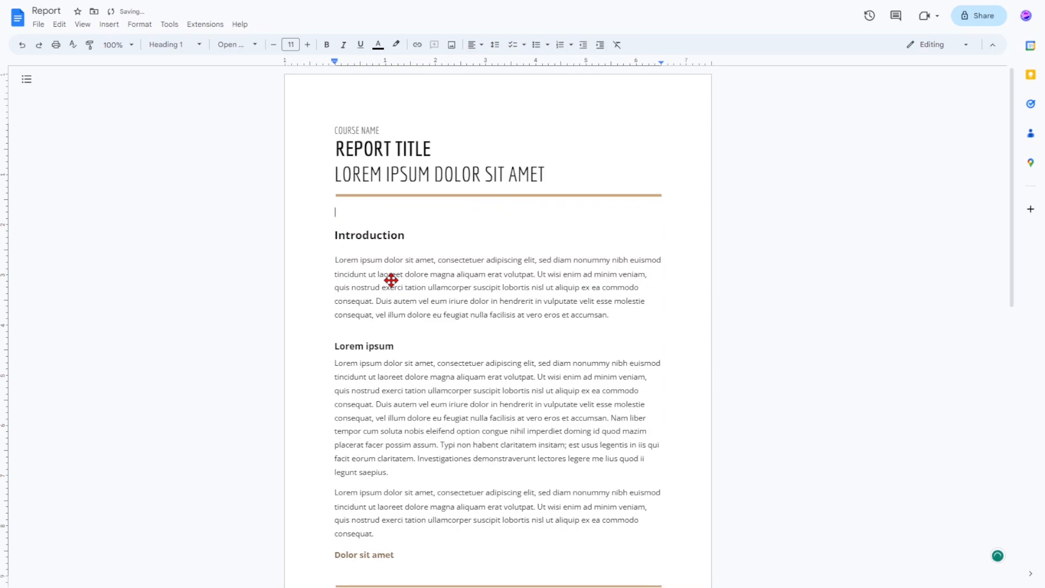
Step: Insert a new blank drawing at the empty line below the title
click(109, 24)
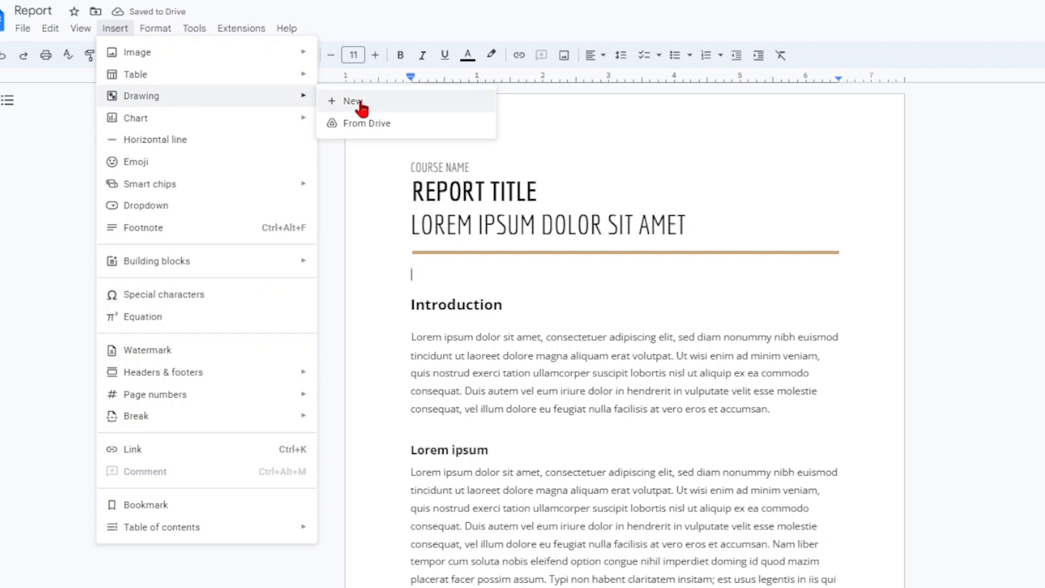
click(351, 100)
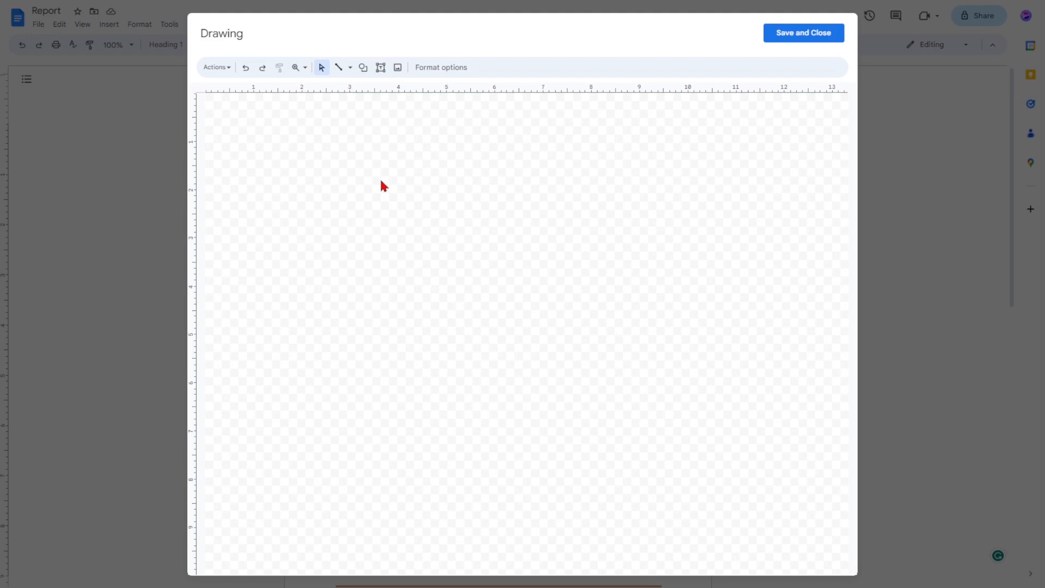
Step: Paste the cut cover photo onto the drawing canvas
right_click(382, 185)
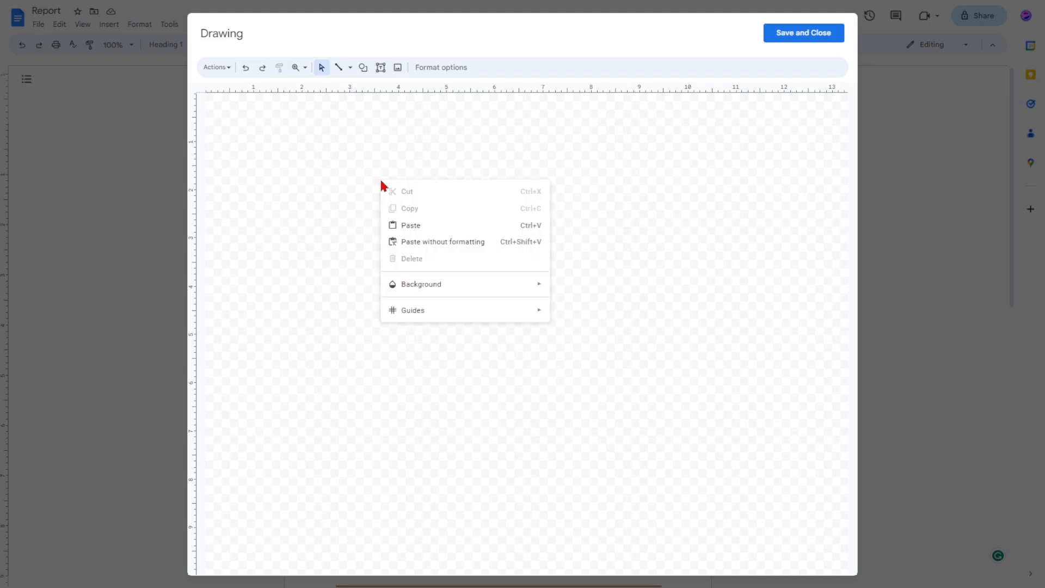
click(410, 224)
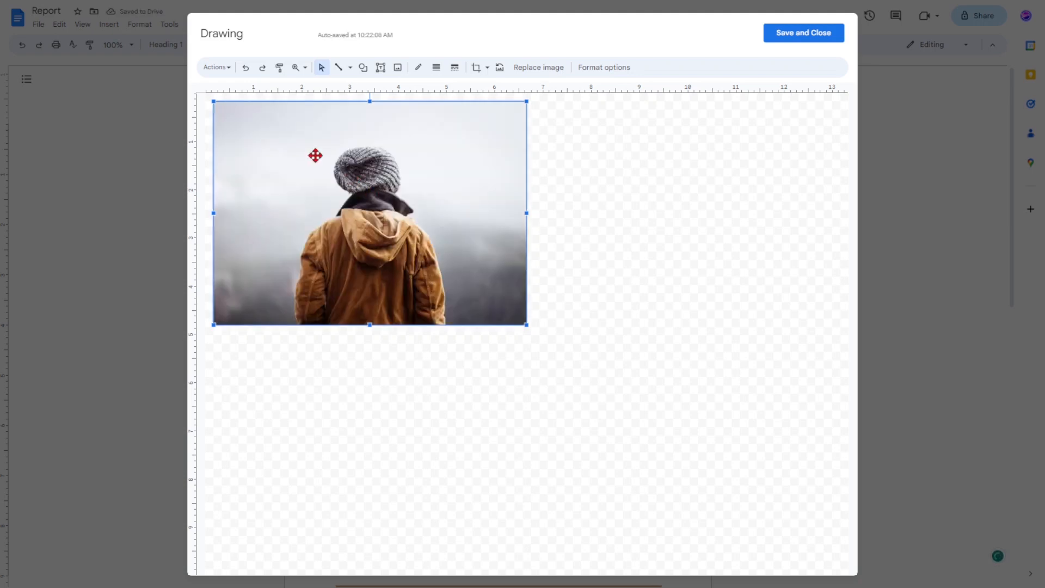
Step: Flip the photo horizontally, save and close the drawing, and select it in the report
click(214, 66)
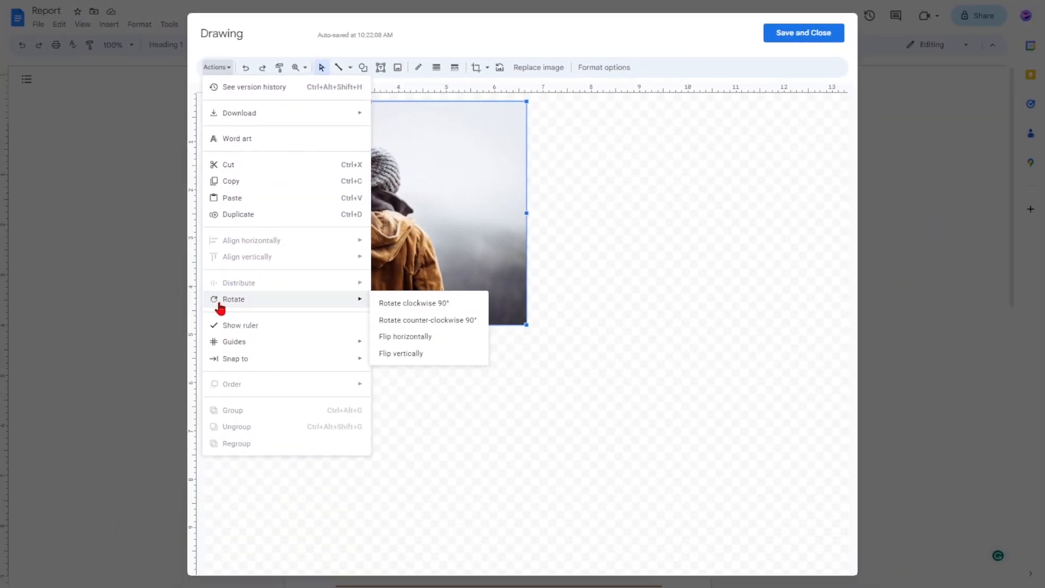
click(405, 337)
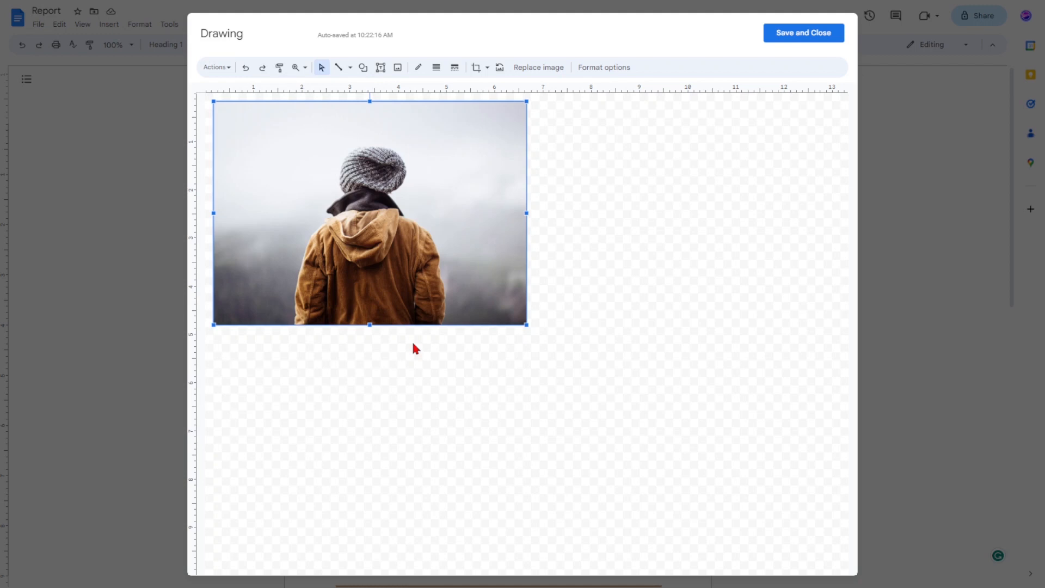
mouse_move(804, 33)
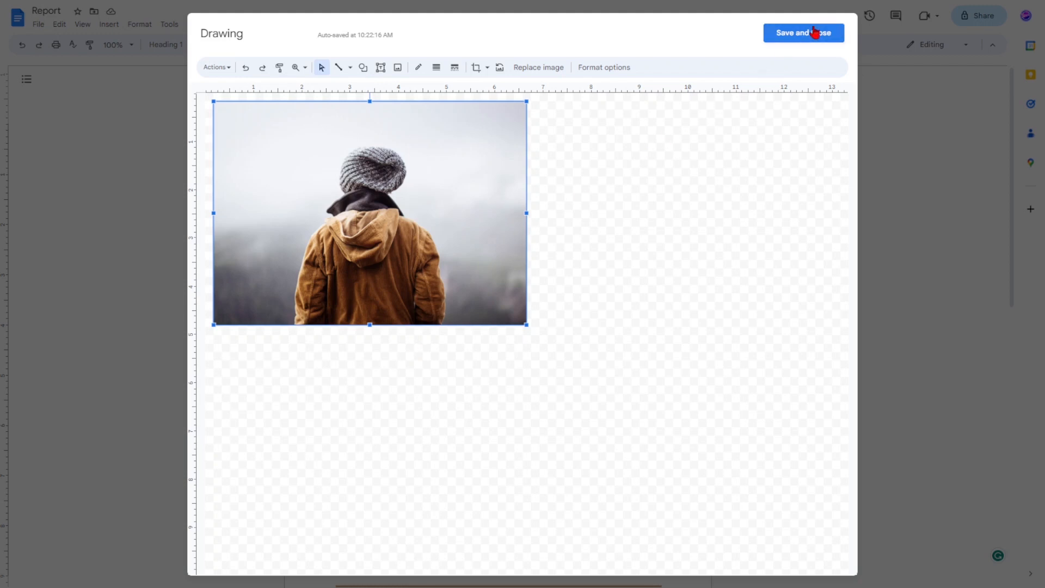
click(804, 33)
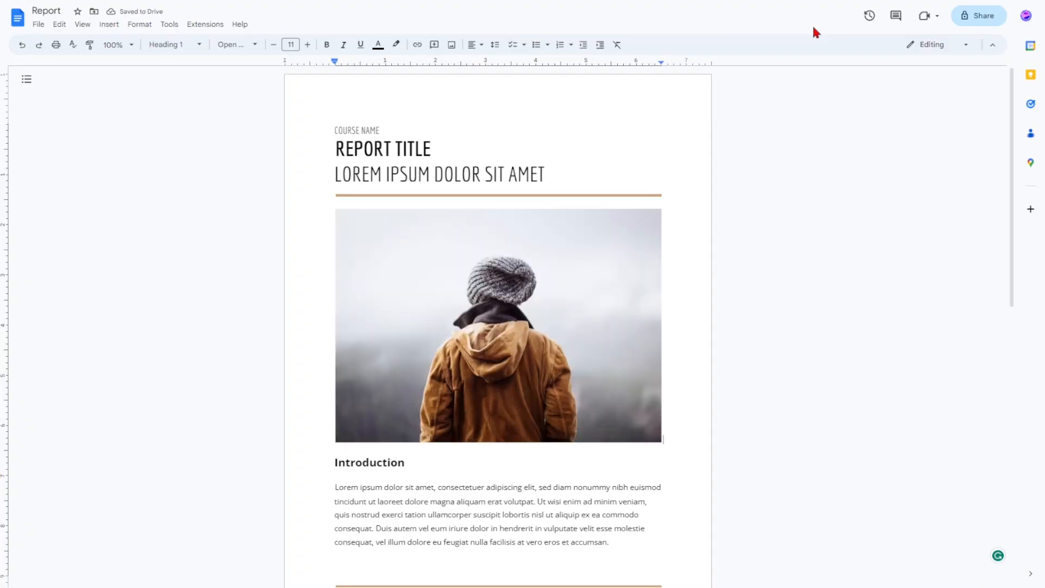
click(497, 325)
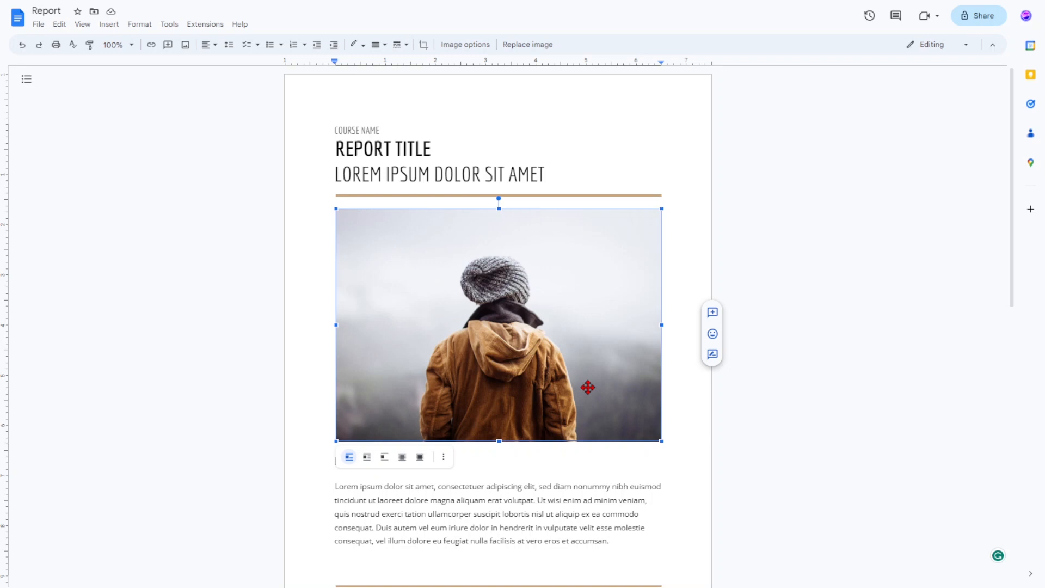
mouse_move(497, 212)
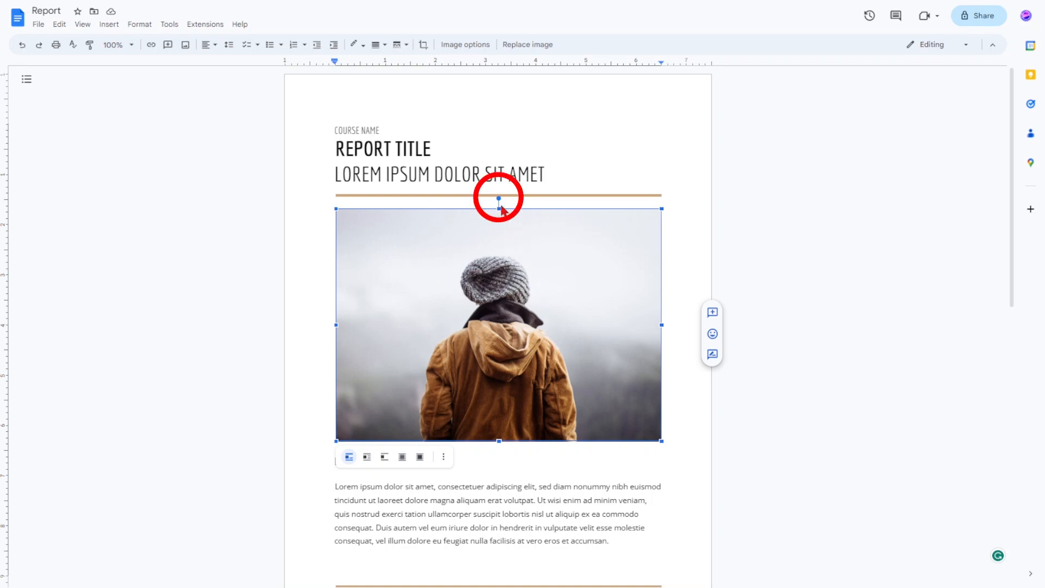
Step: Rotate the flipped photo clockwise with its rotation handle to a tilted angle
drag(498, 197, 533, 203)
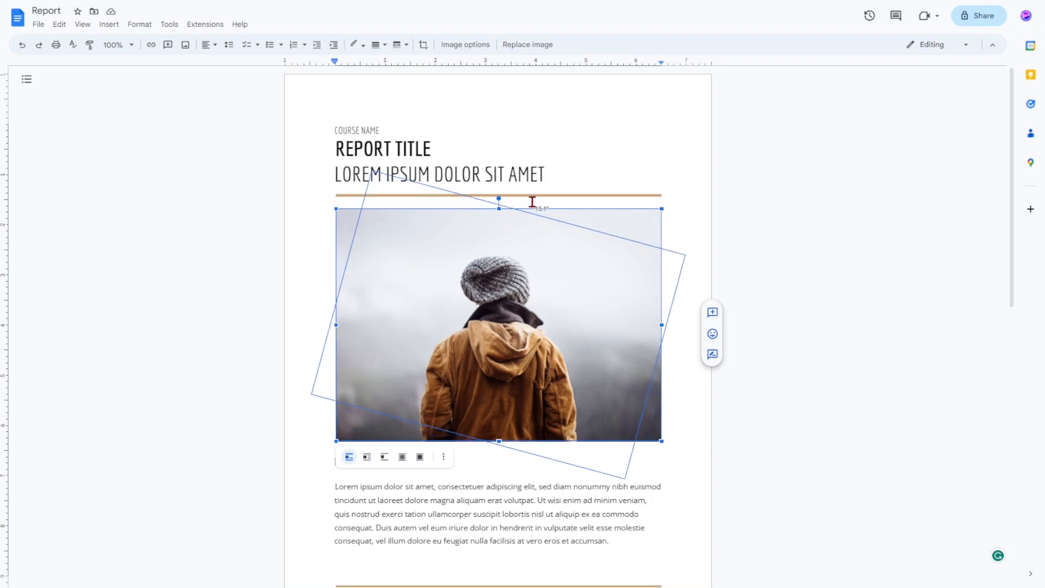